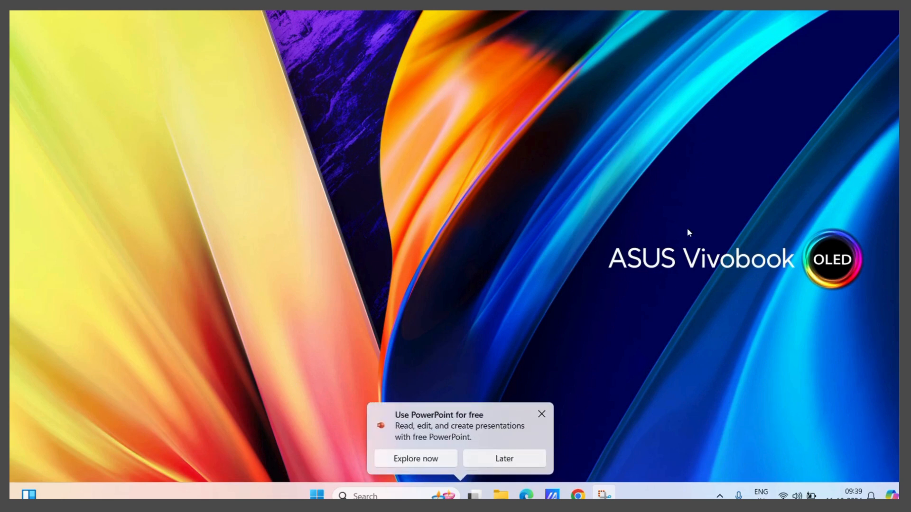
Step: Launch Chrome and search Google for 'test login'
left_click(539, 414)
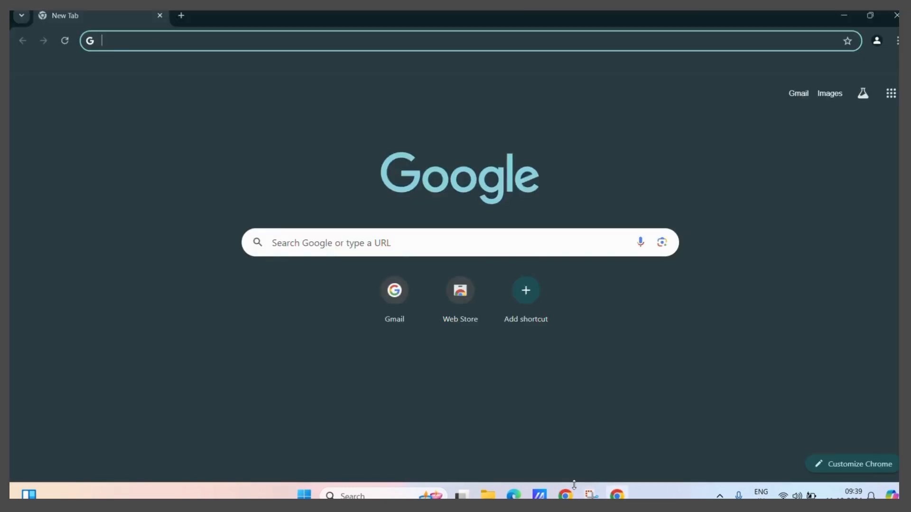
mouse_move(394, 290)
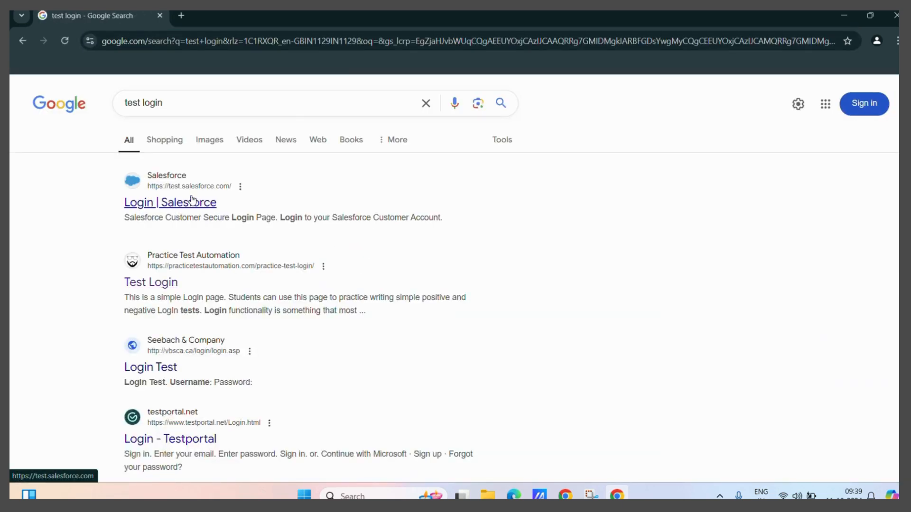
Step: Follow the 'Login | Salesforce' result to reach the Salesforce login page
left_click(168, 202)
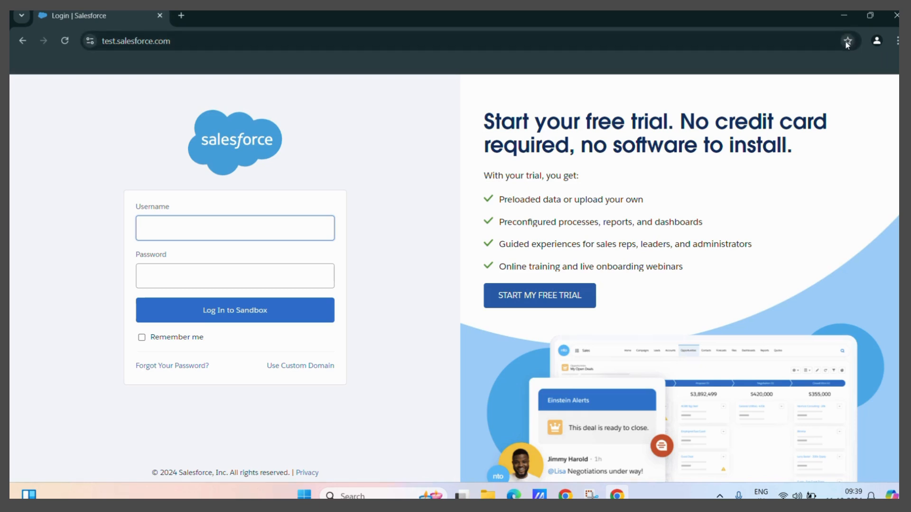
Step: Star the Salesforce login page as 'Login | Salesforce' in All Bookmarks
left_click(848, 41)
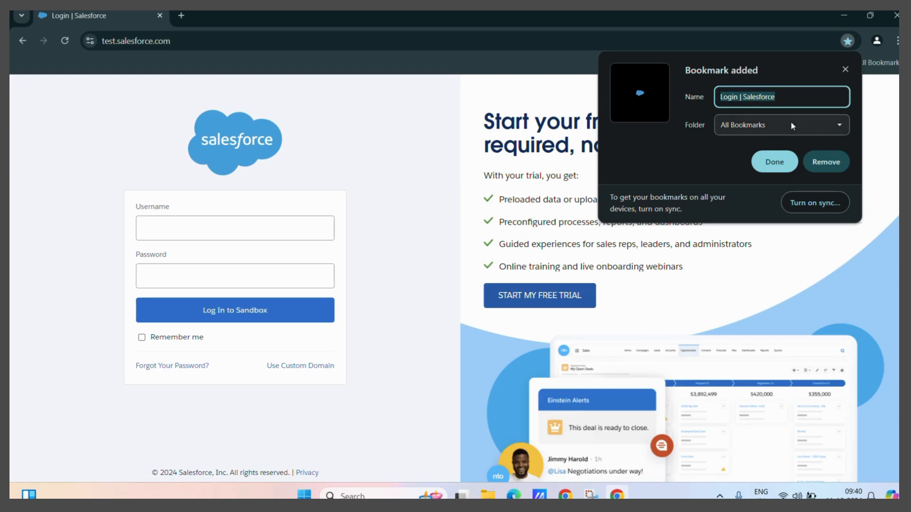
mouse_move(769, 127)
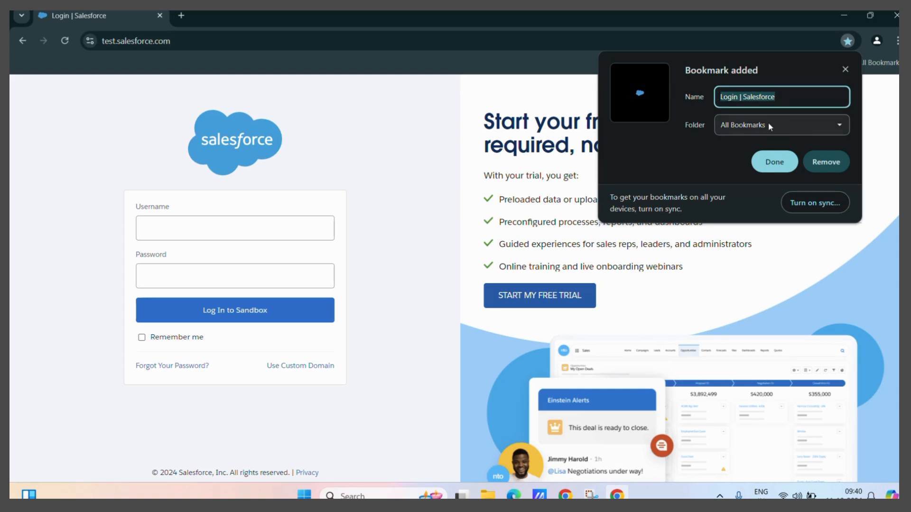
mouse_move(777, 126)
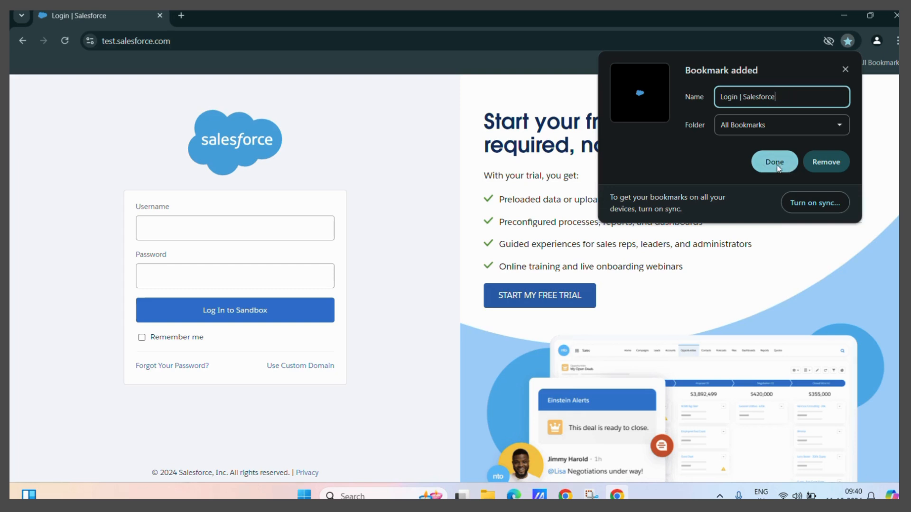
Step: Confirm Done on the 'Bookmark added' popup, keeping the page bookmarked
left_click(773, 162)
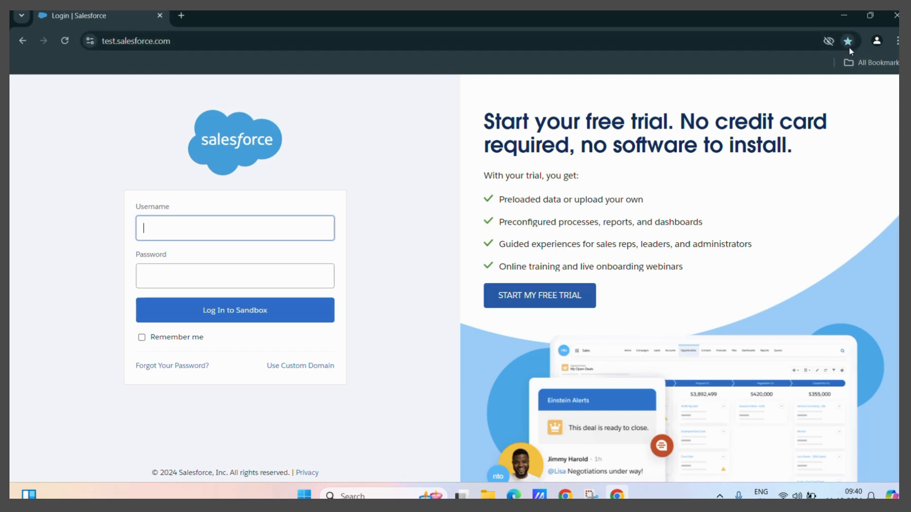
mouse_move(848, 102)
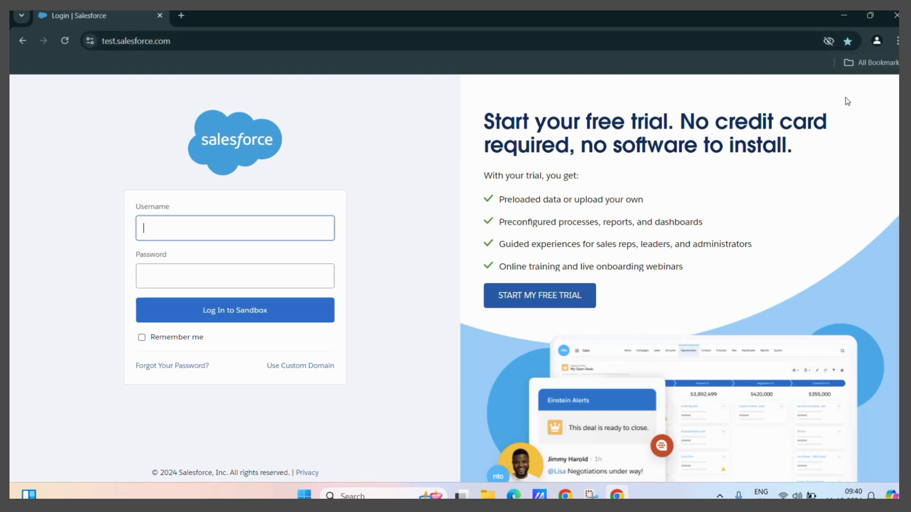
mouse_move(896, 41)
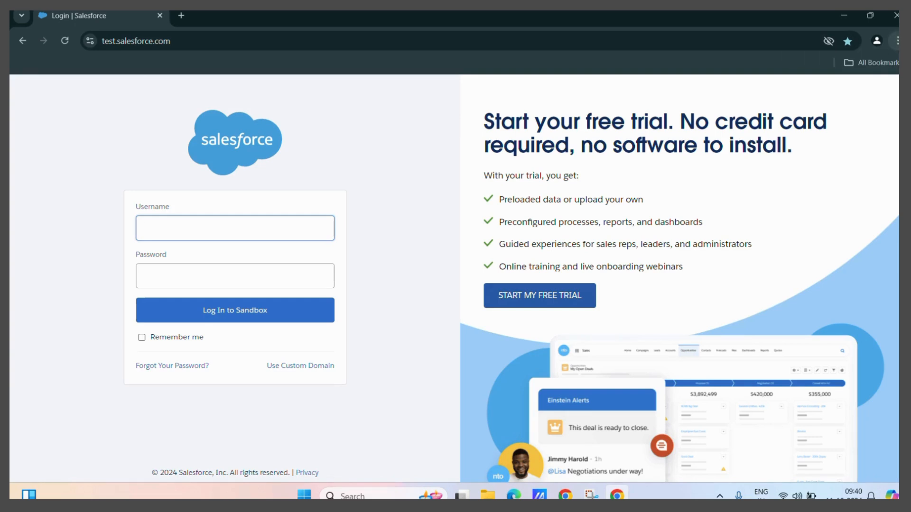
mouse_move(897, 40)
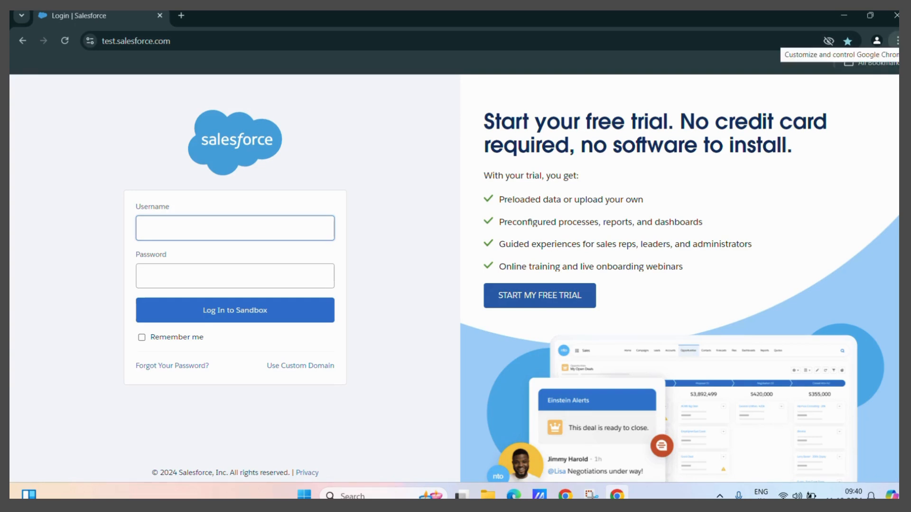
Step: Reach the 'Bookmarks and lists' submenu from Chrome's three-dot menu
left_click(898, 41)
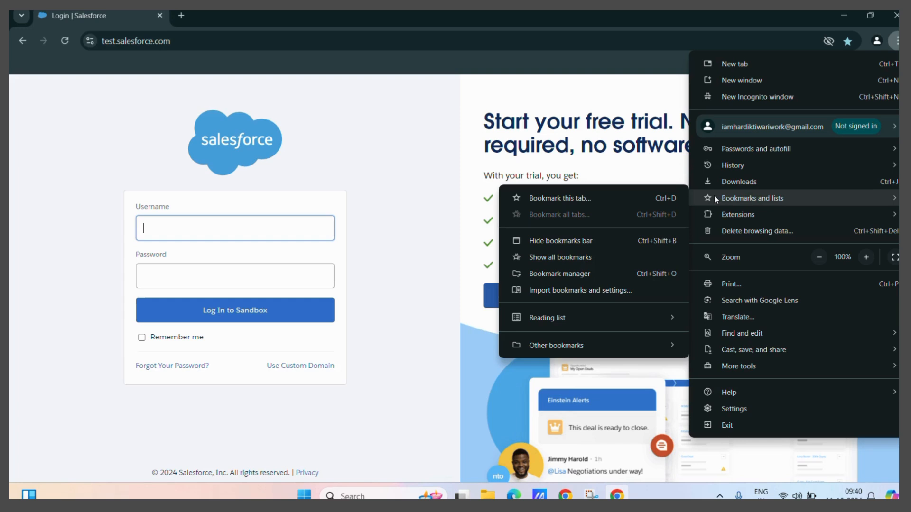
mouse_move(559, 257)
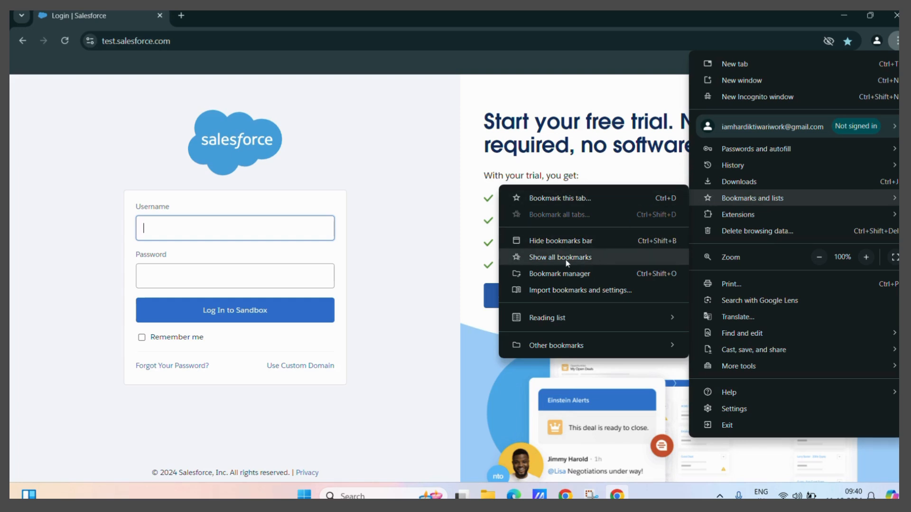
mouse_move(592, 263)
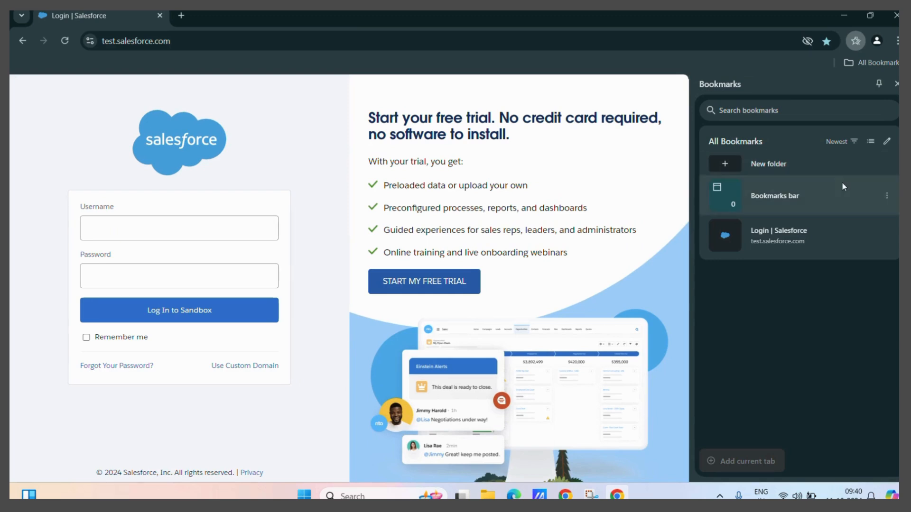
mouse_move(813, 239)
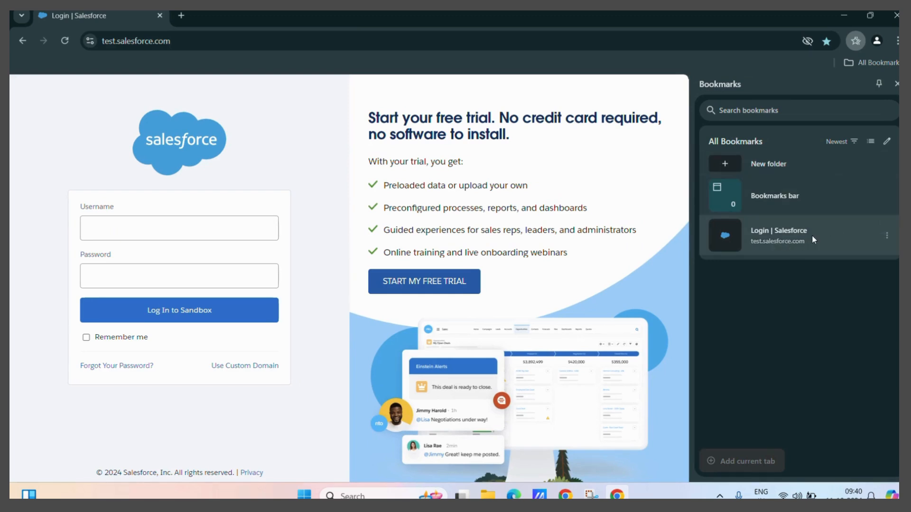
mouse_move(790, 243)
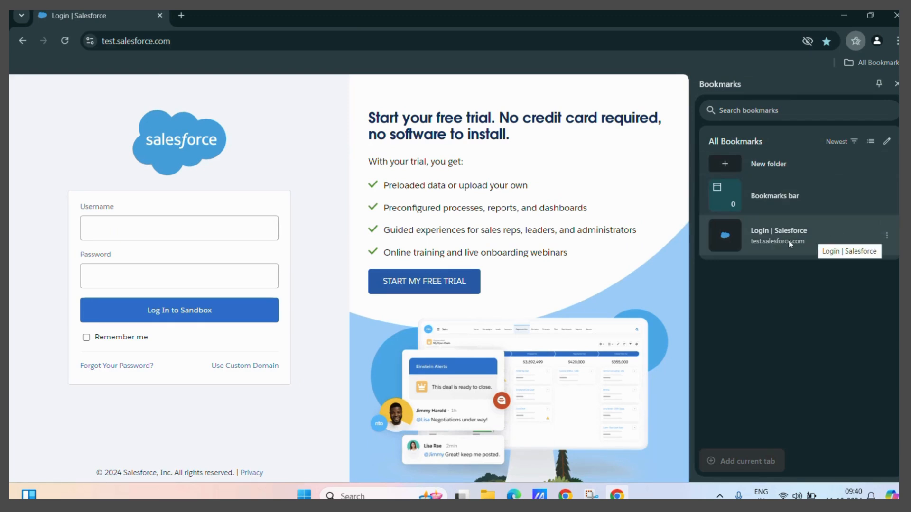
mouse_move(785, 167)
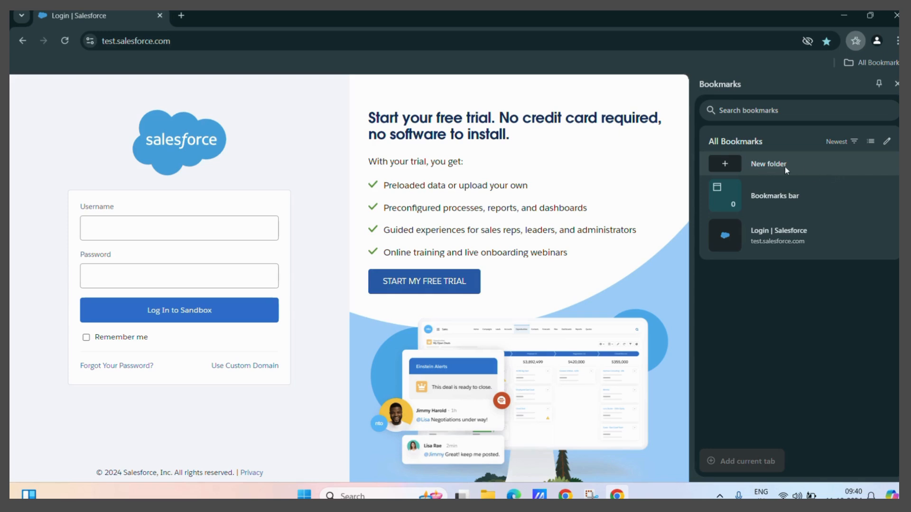
mouse_move(885, 235)
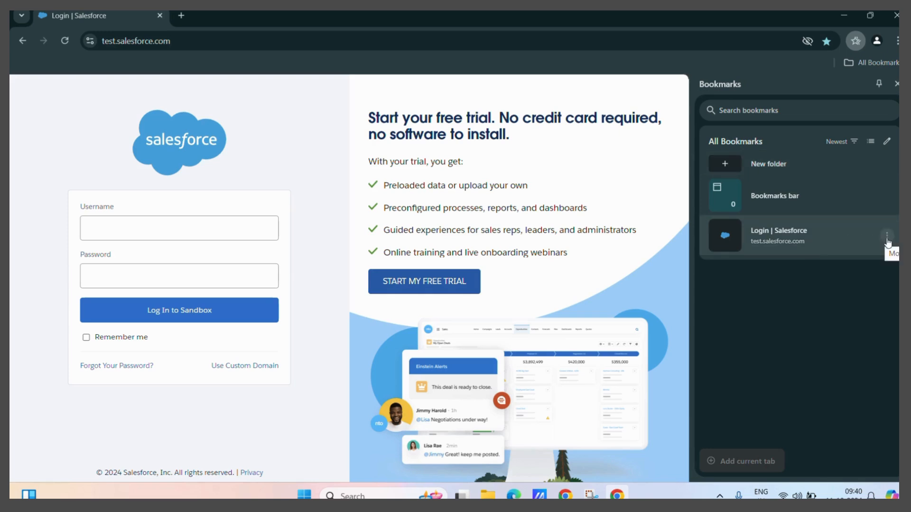
left_click(887, 236)
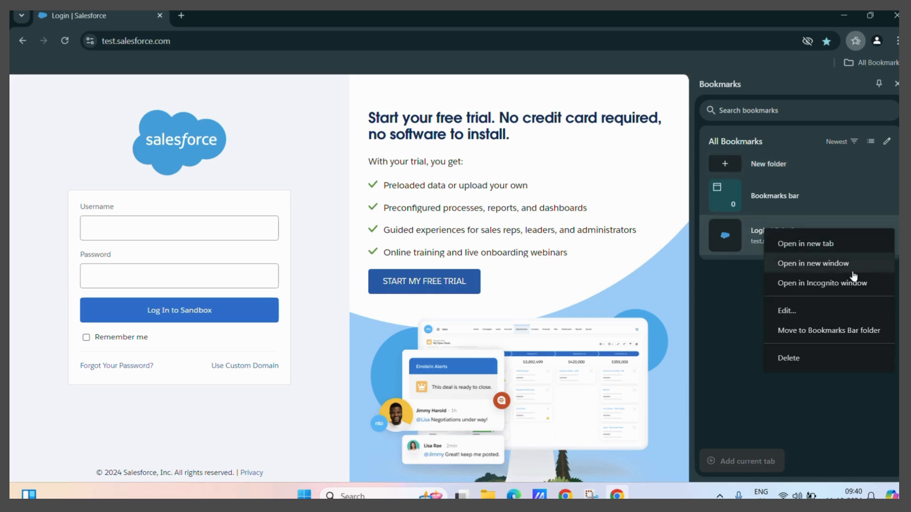
mouse_move(821, 339)
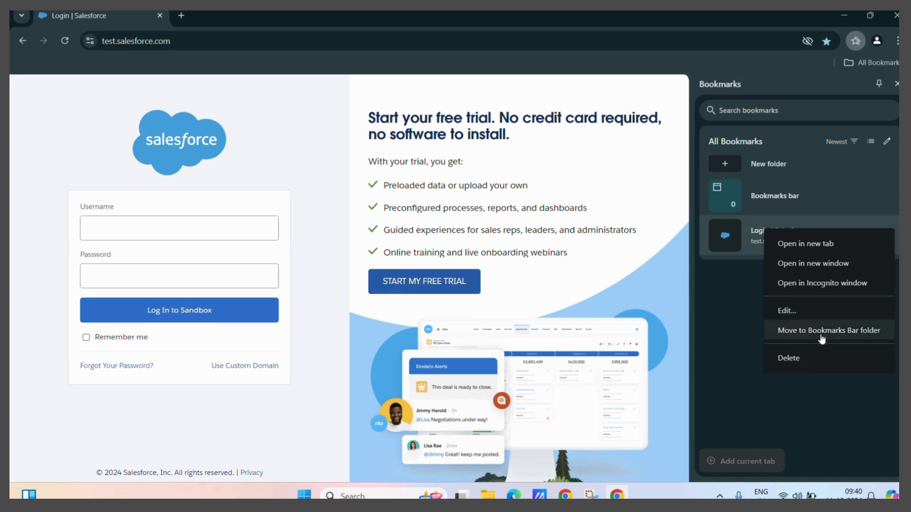
mouse_move(842, 283)
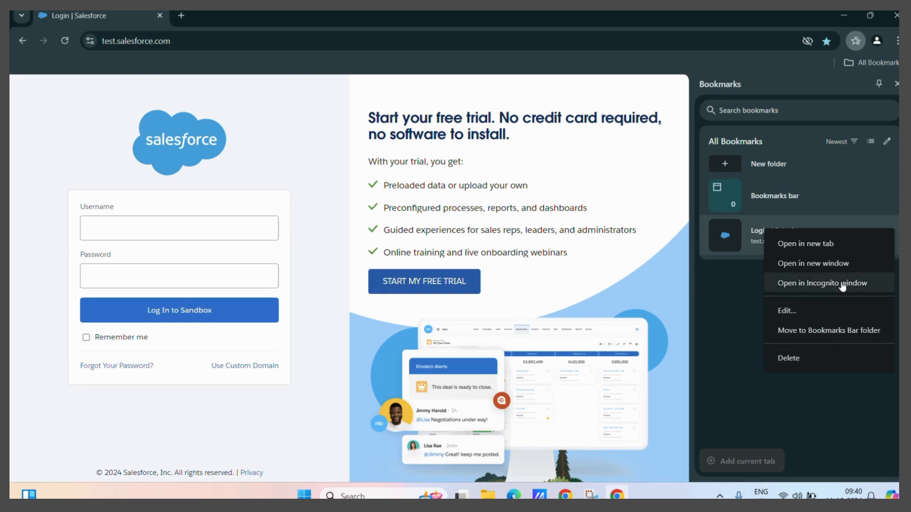
mouse_move(806, 243)
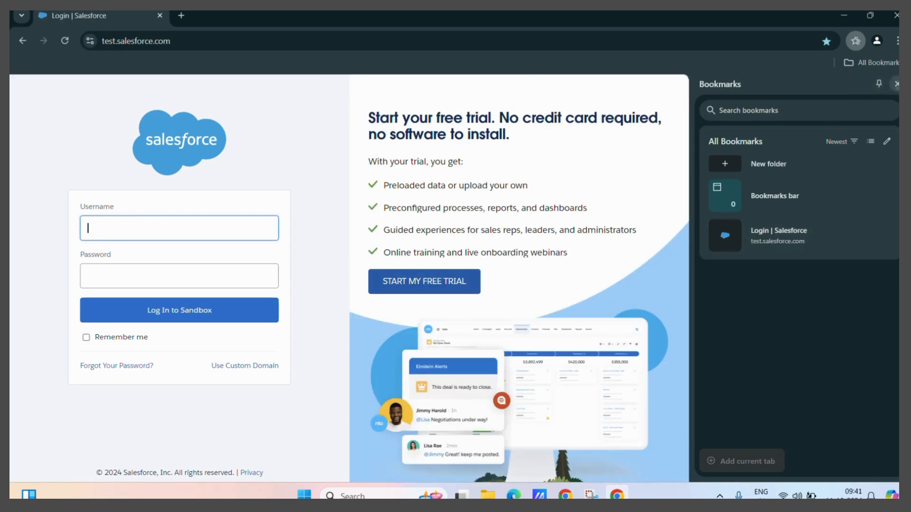
Step: Close the Bookmarks side panel, returning to the full-width Salesforce login page
left_click(904, 83)
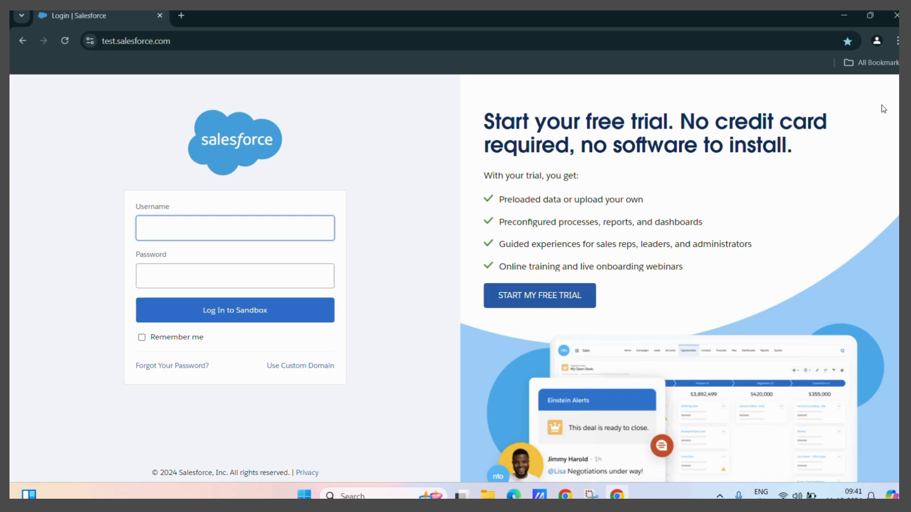
left_click(234, 227)
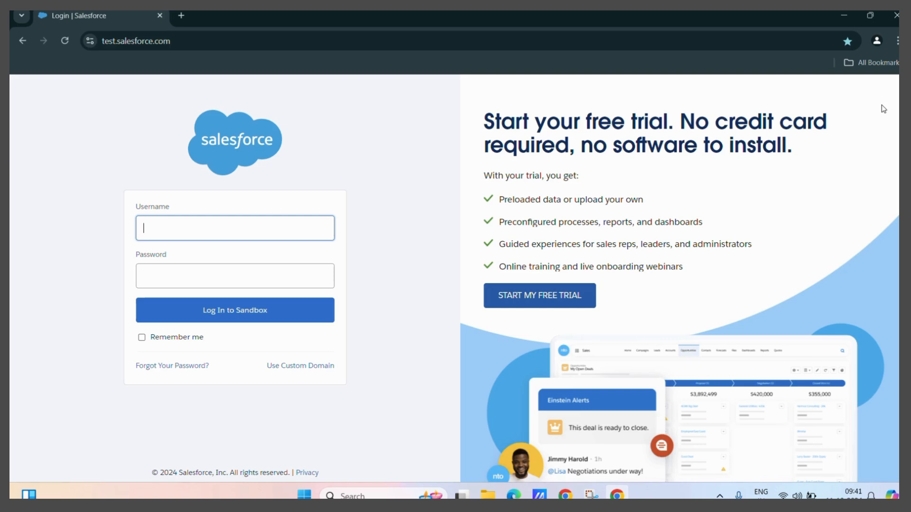